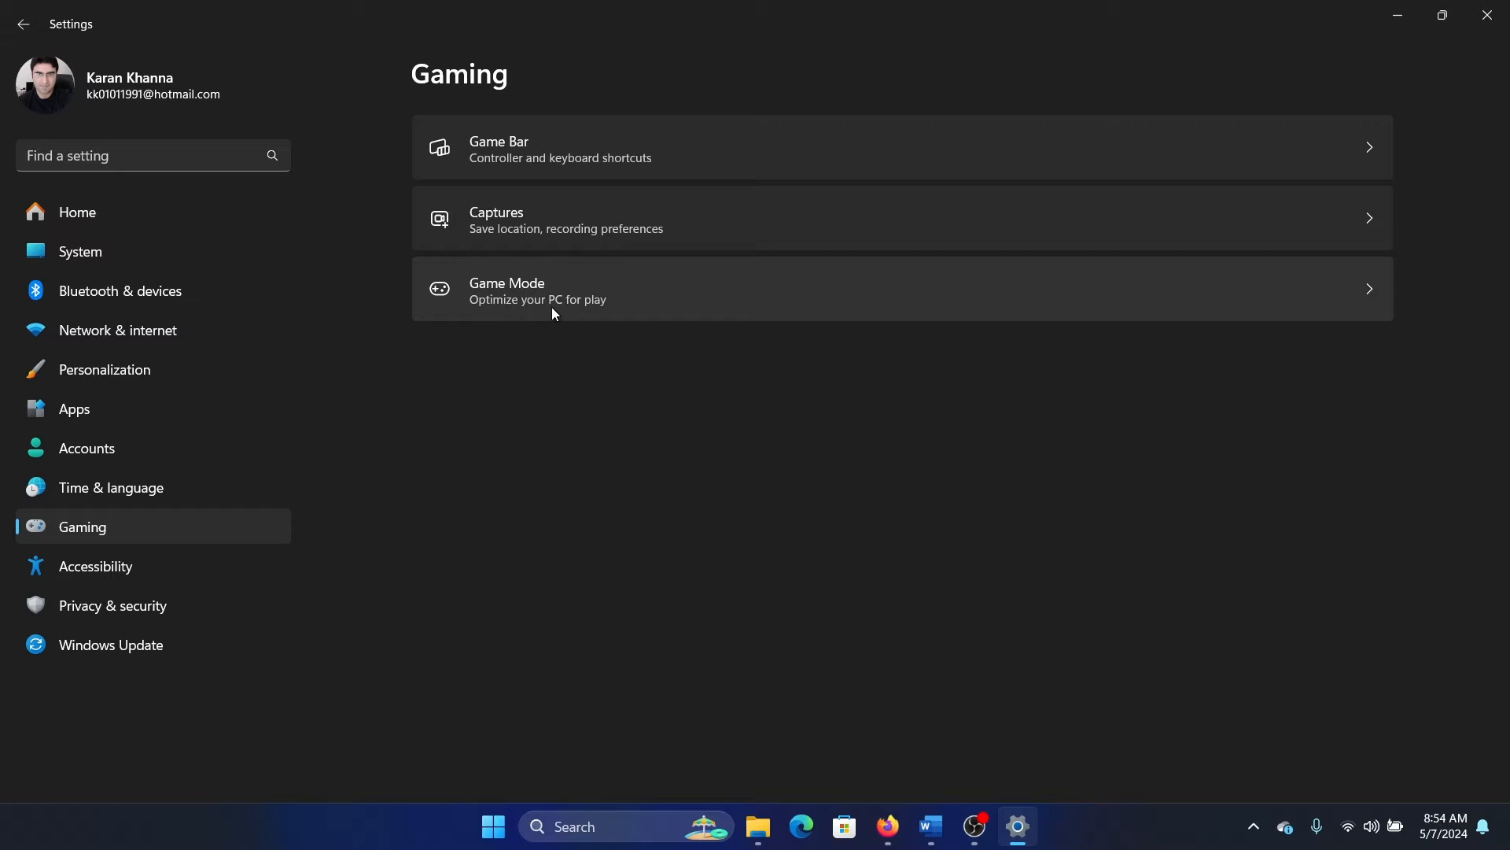
On the Gaming > Game Mode page, switch Game Mode off and then back on.
{"action": "left_click", "coordinate": [538, 289]}
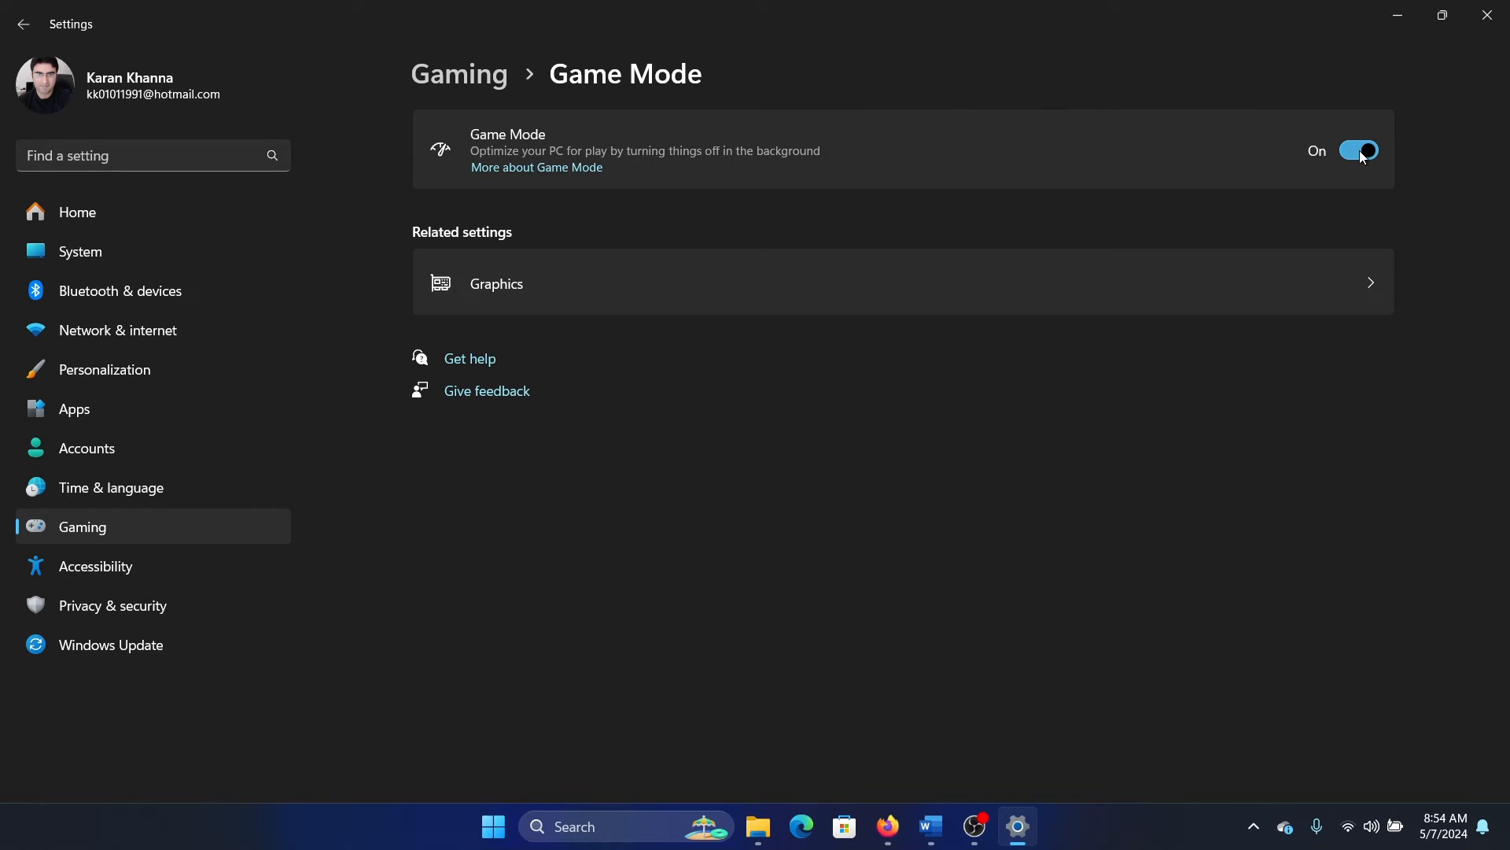
{"action": "left_click", "coordinate": [1358, 151]}
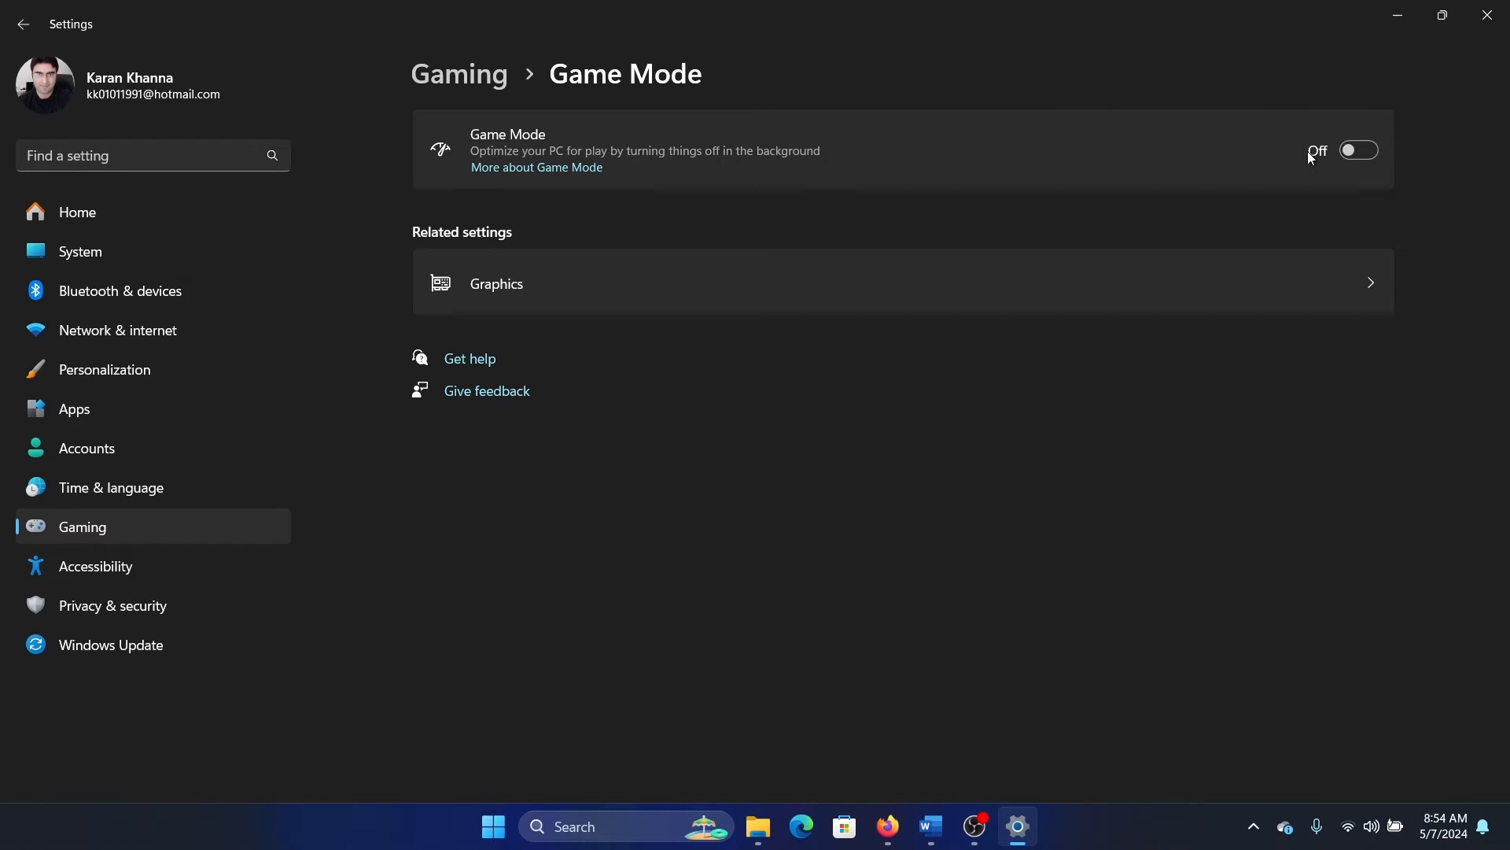
{"action": "left_click", "coordinate": [1358, 151]}
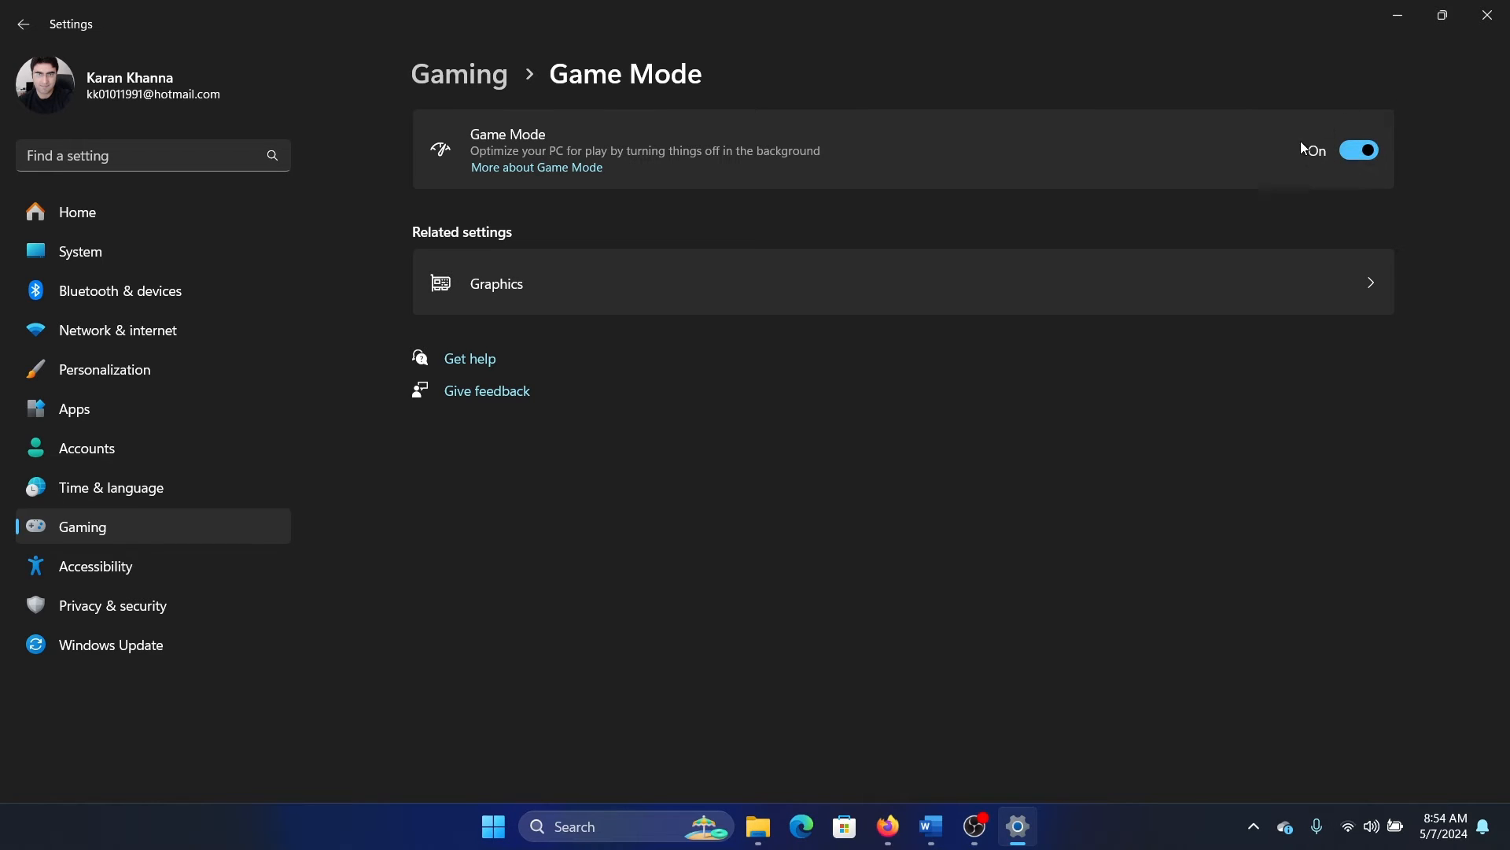
{"action": "mouse_move", "coordinate": [818, 203]}
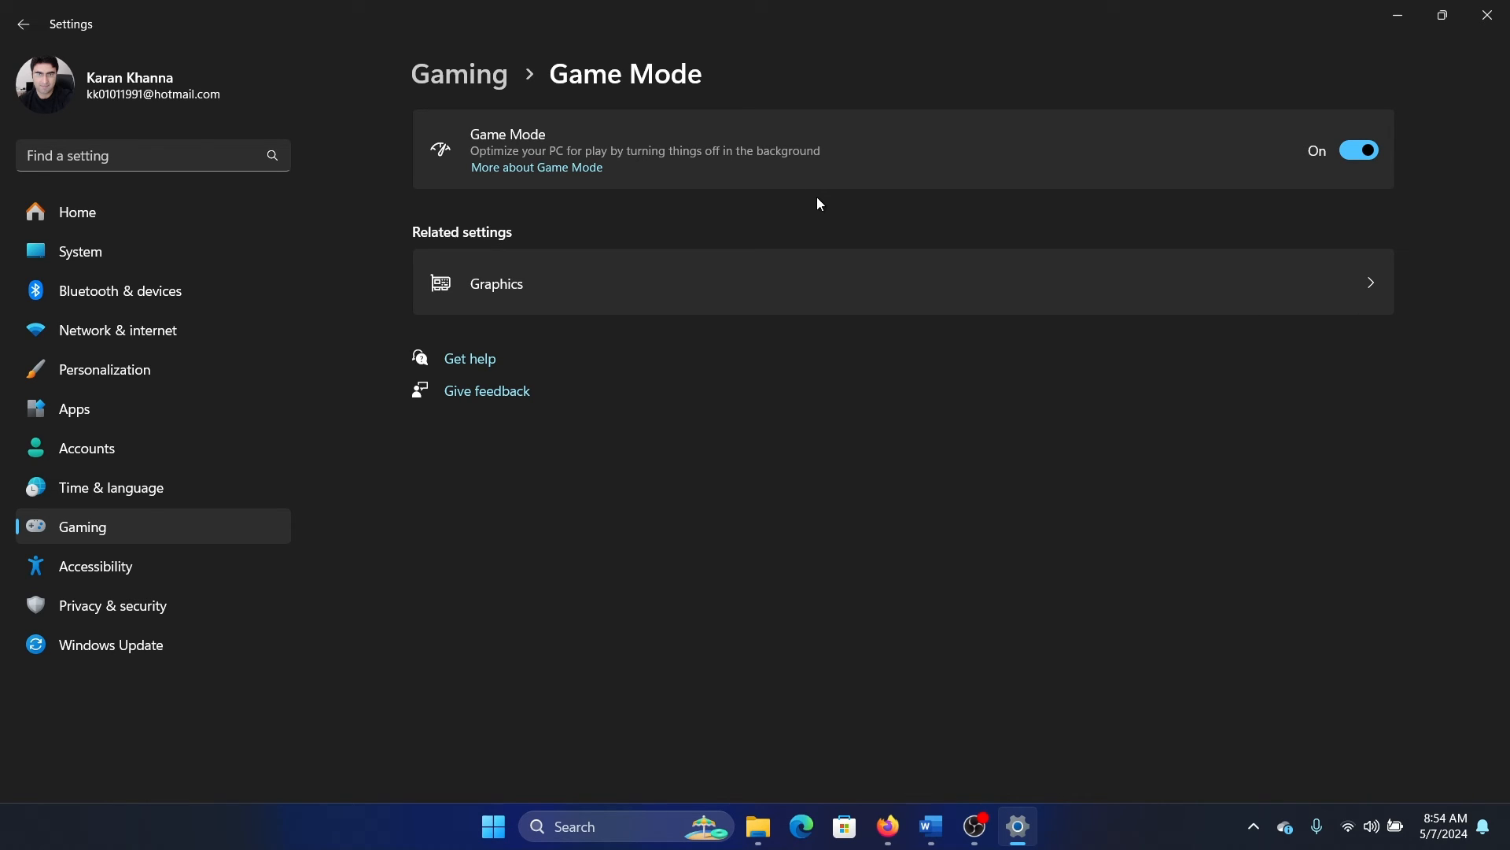
{"action": "mouse_move", "coordinate": [1207, 148]}
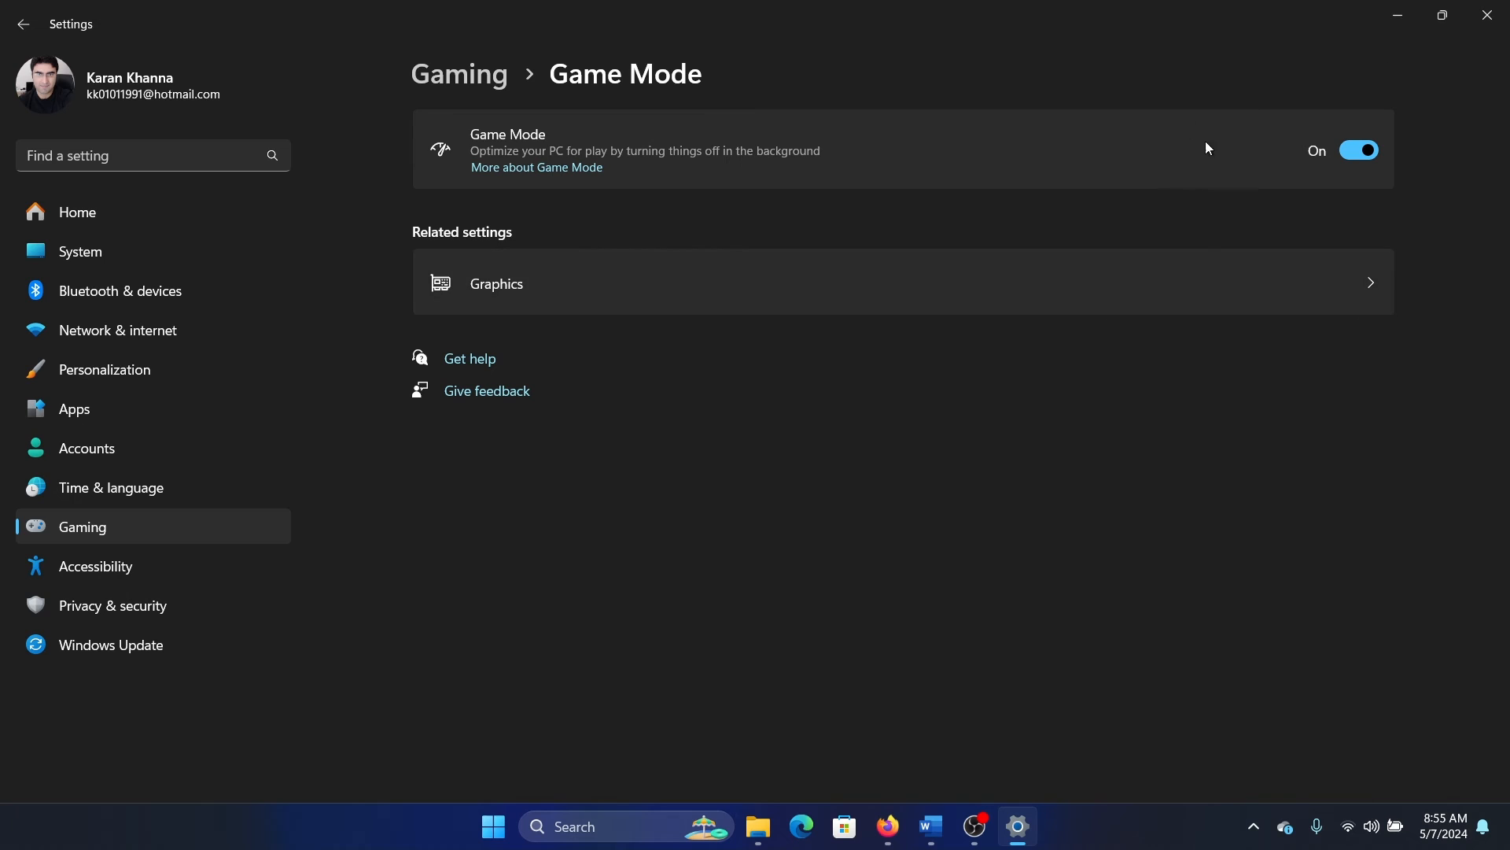
{"action": "mouse_move", "coordinate": [1243, 204]}
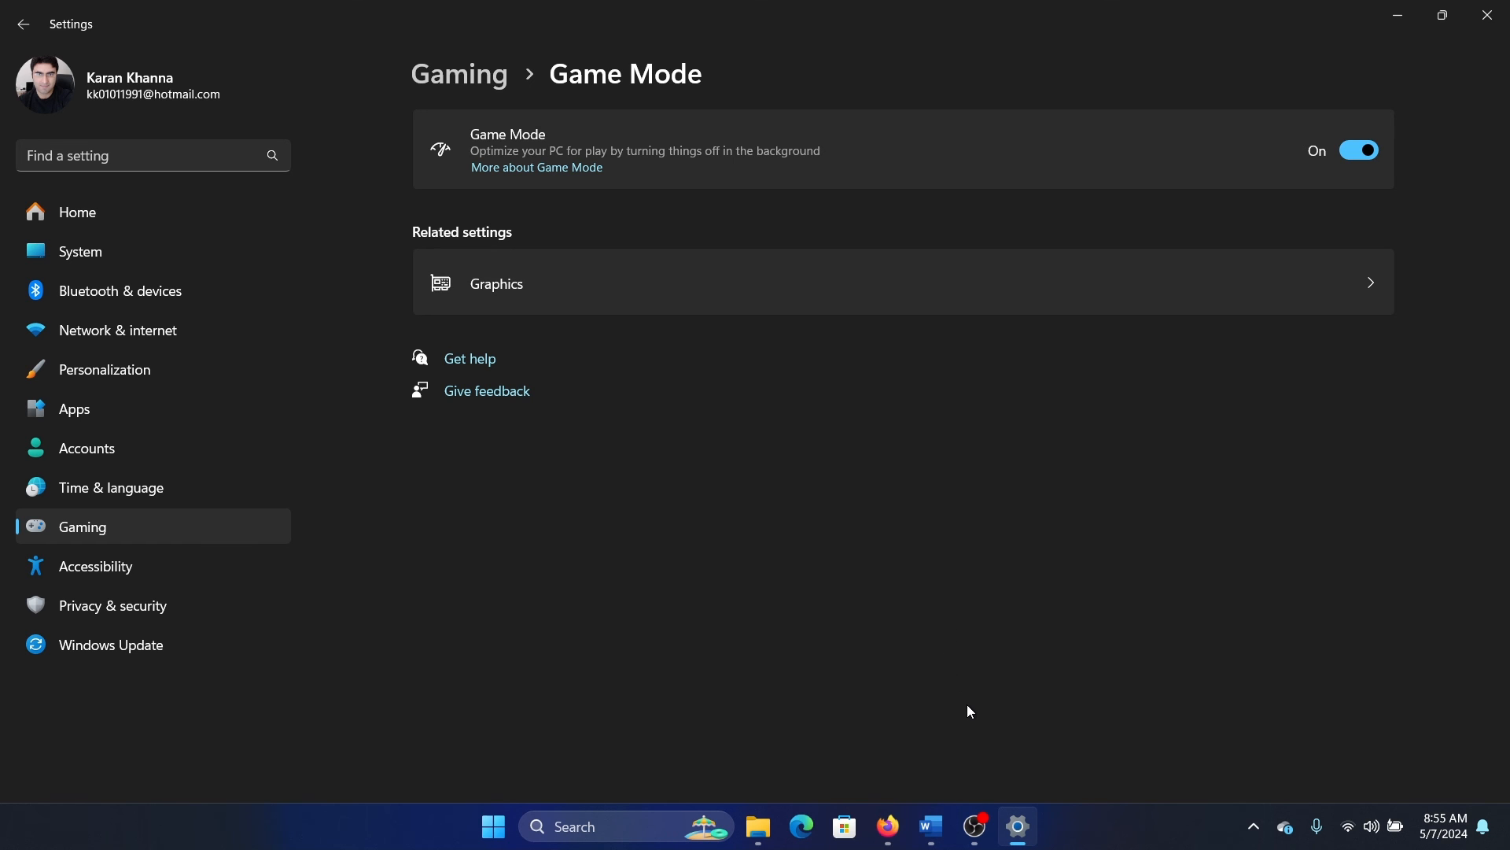
{"action": "mouse_move", "coordinate": [953, 697]}
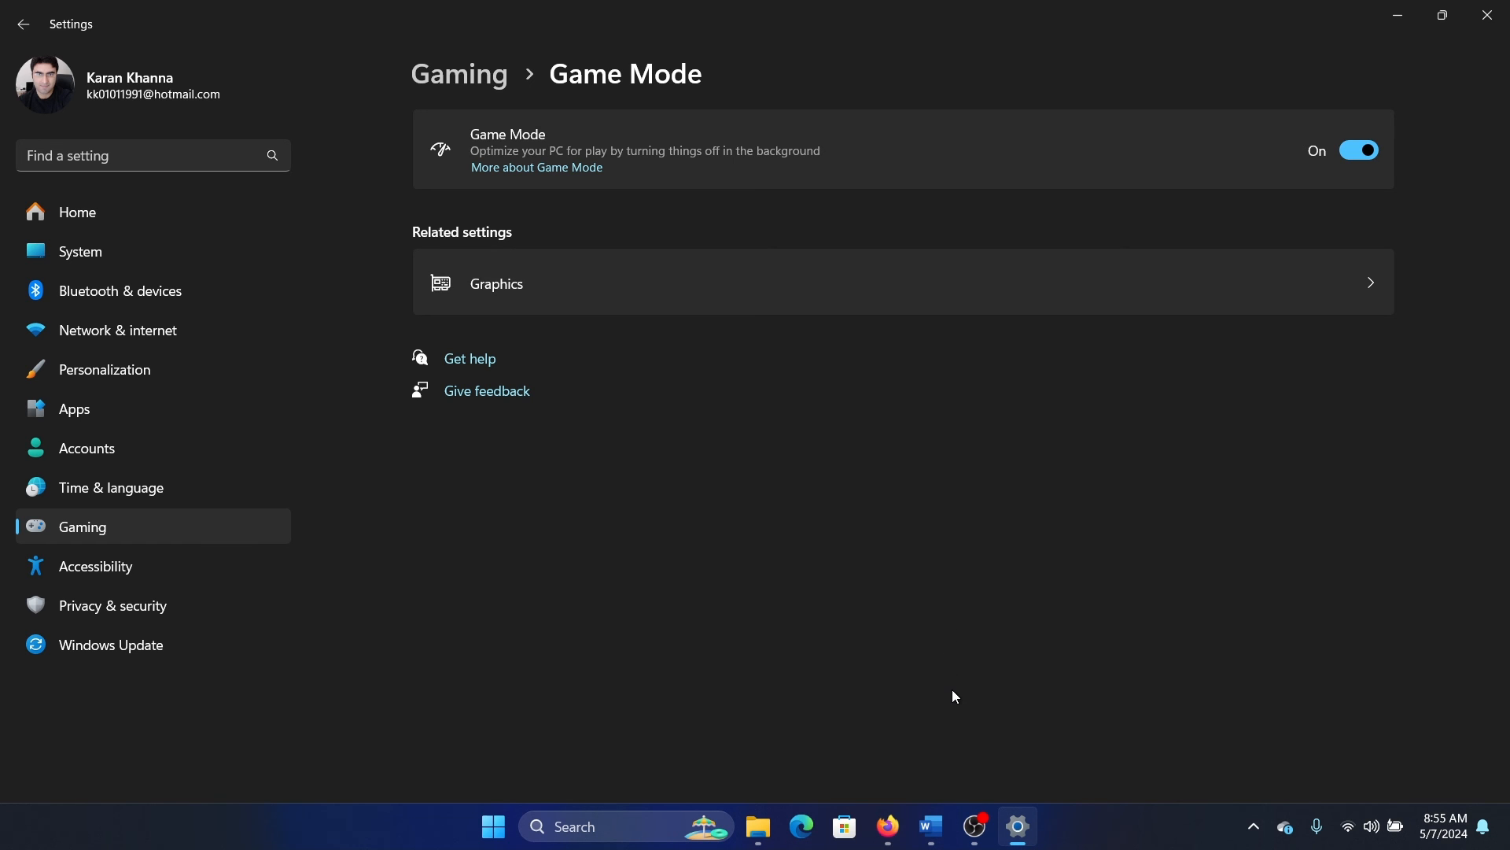